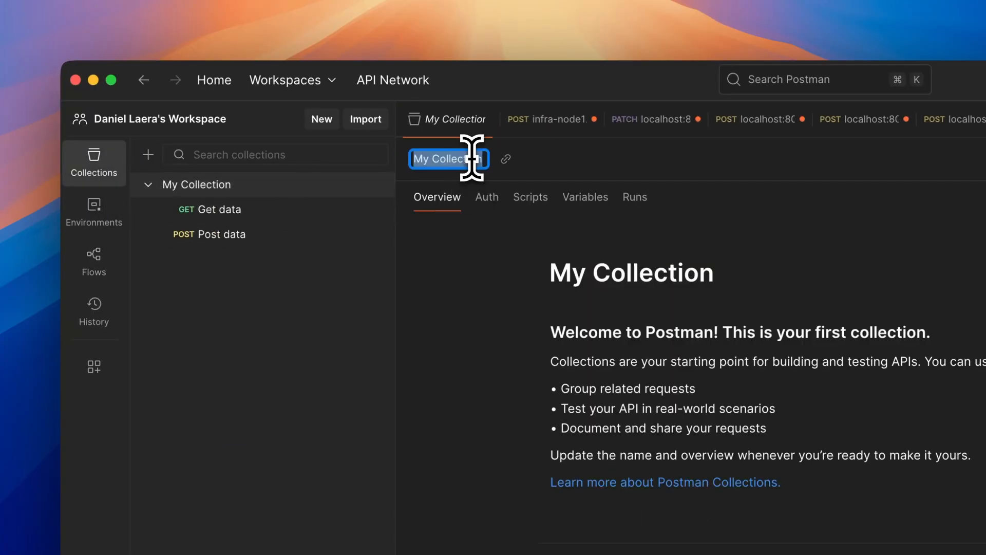
# - Rename the collection to 'microservice-shop' and open the Post data request's URL field
pyautogui.write('microservice-shop')
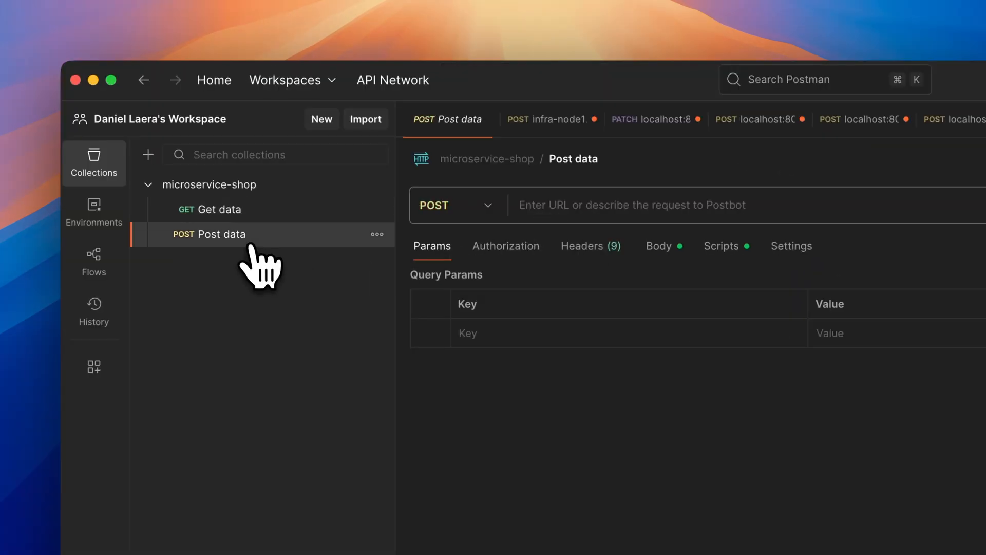
pyautogui.click(629, 205)
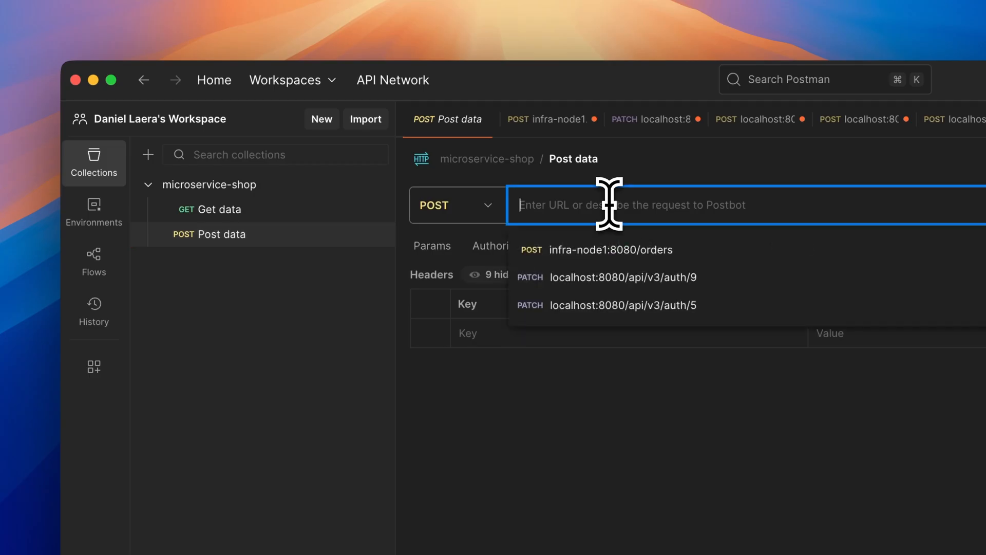
pyautogui.click(611, 249)
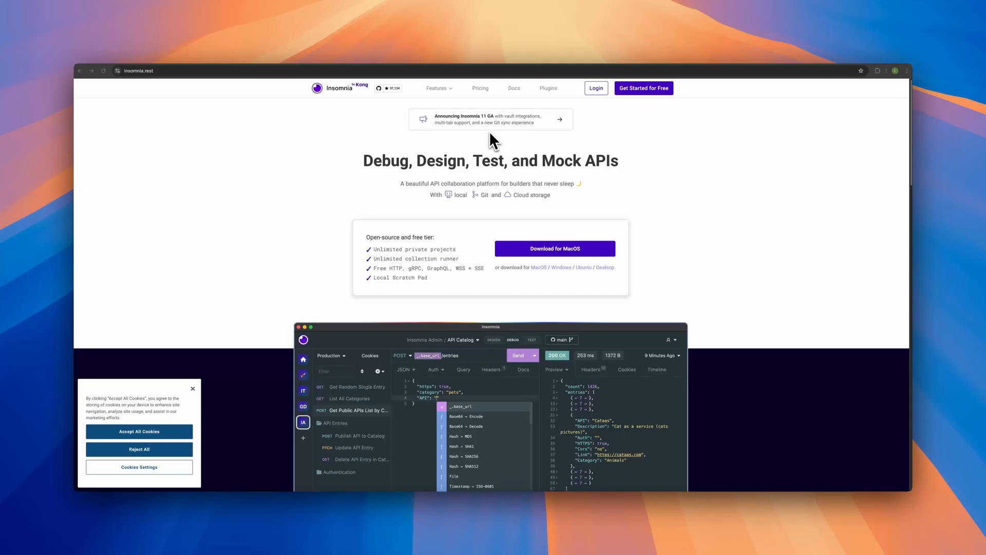
# - Scroll the insomnia.rest homepage down to the app screenshot below Download for MacOS
pyautogui.scroll(-3)
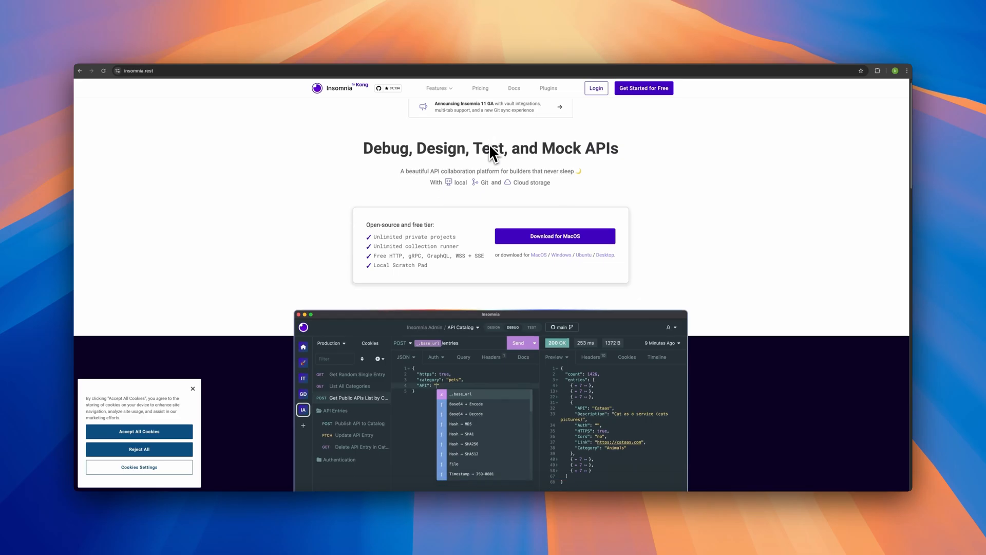
pyautogui.scroll(-3)
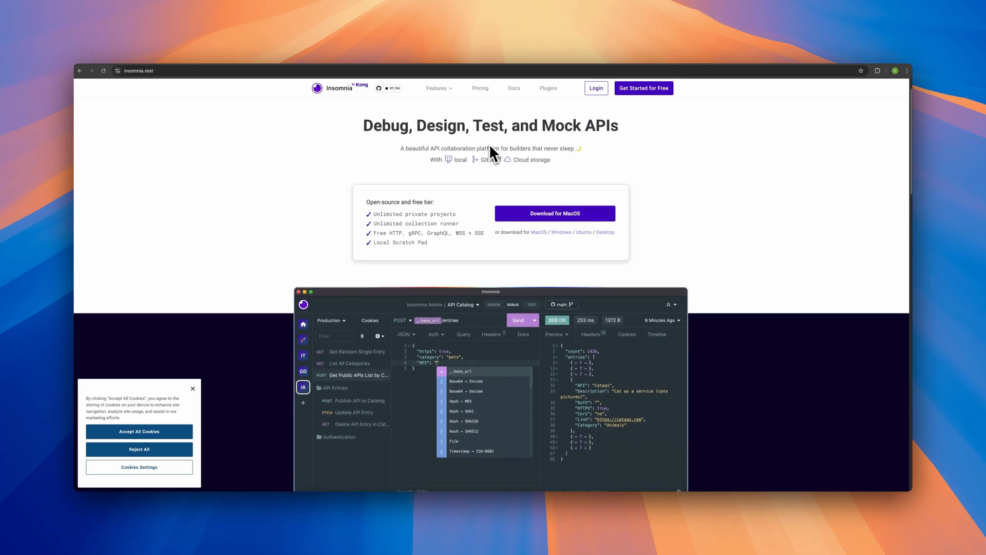
pyautogui.scroll(-3)
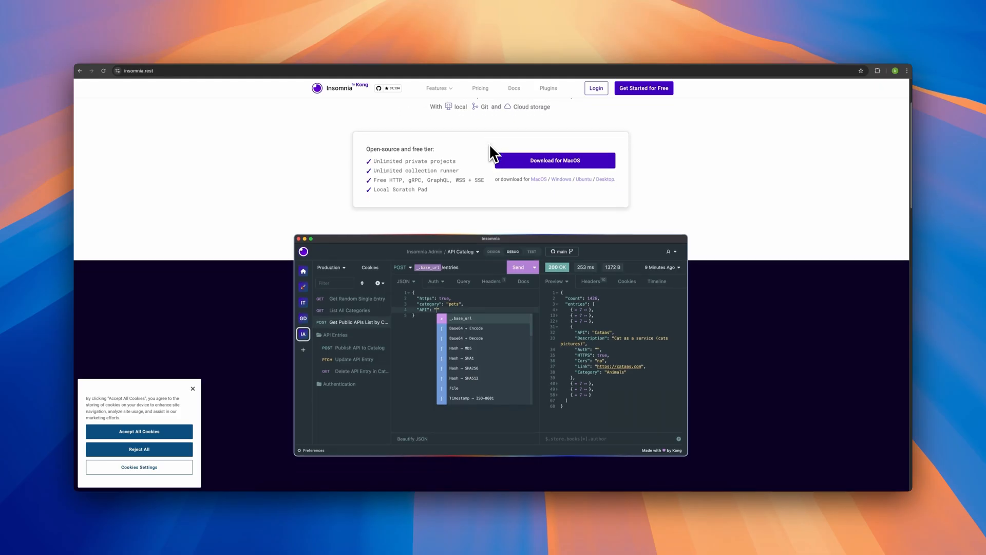
pyautogui.scroll(-3)
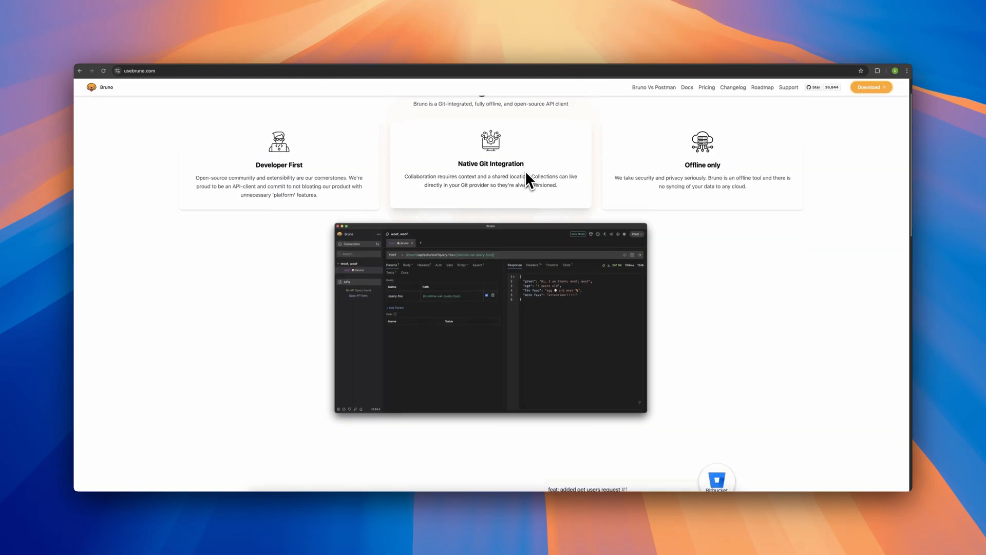
# - Scroll the usebruno.com page past the app screenshot to the Collaborate via Git section
pyautogui.scroll(-3)
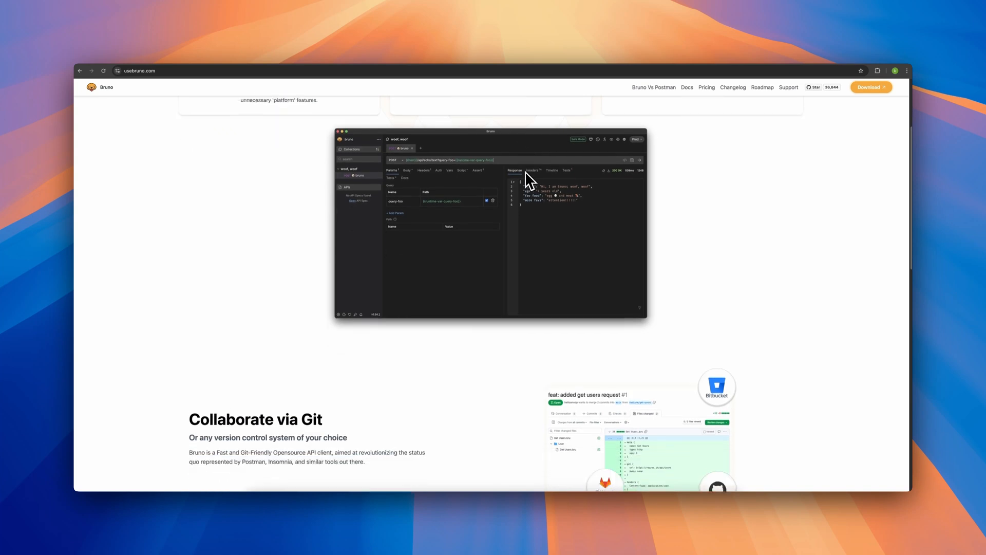
pyautogui.scroll(-3)
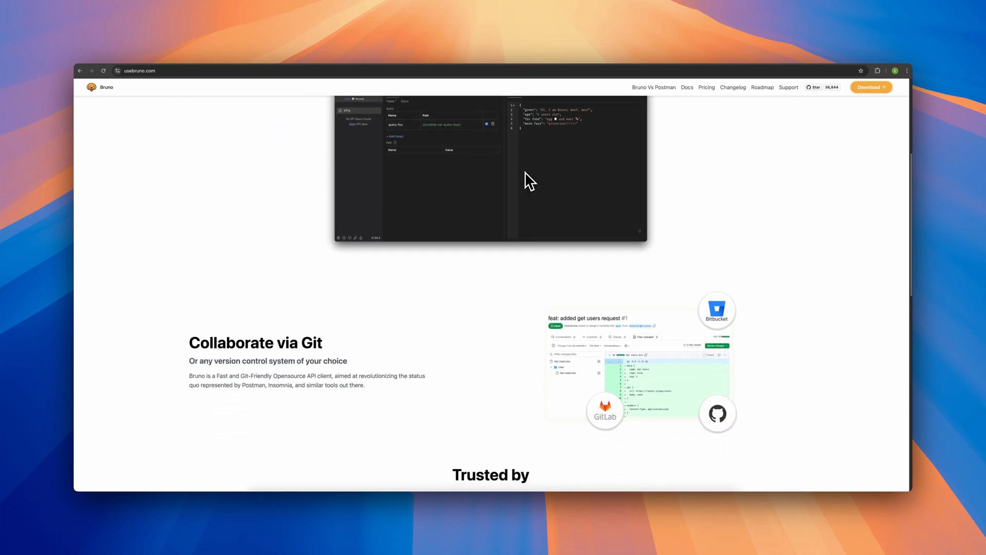
pyautogui.scroll(-3)
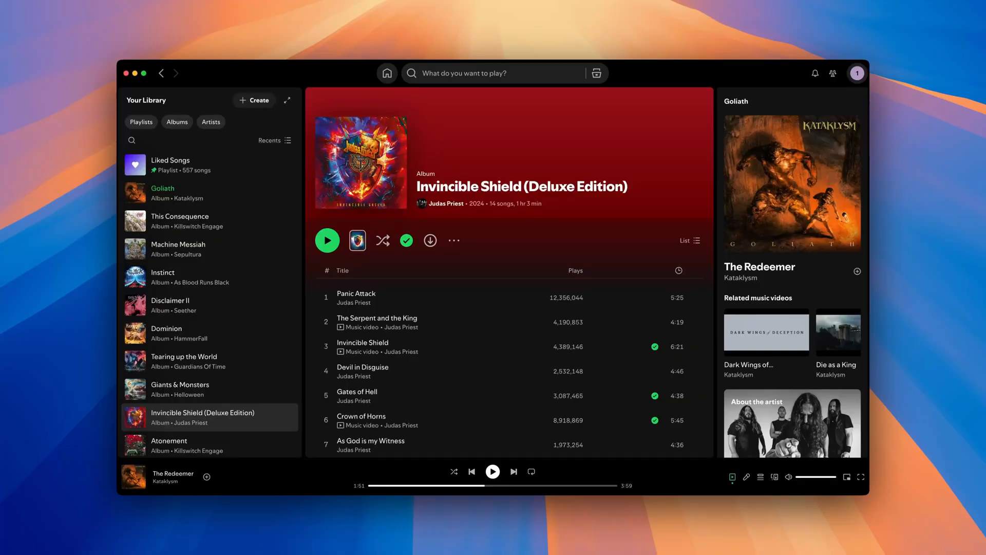
pyautogui.moveTo(789, 119)
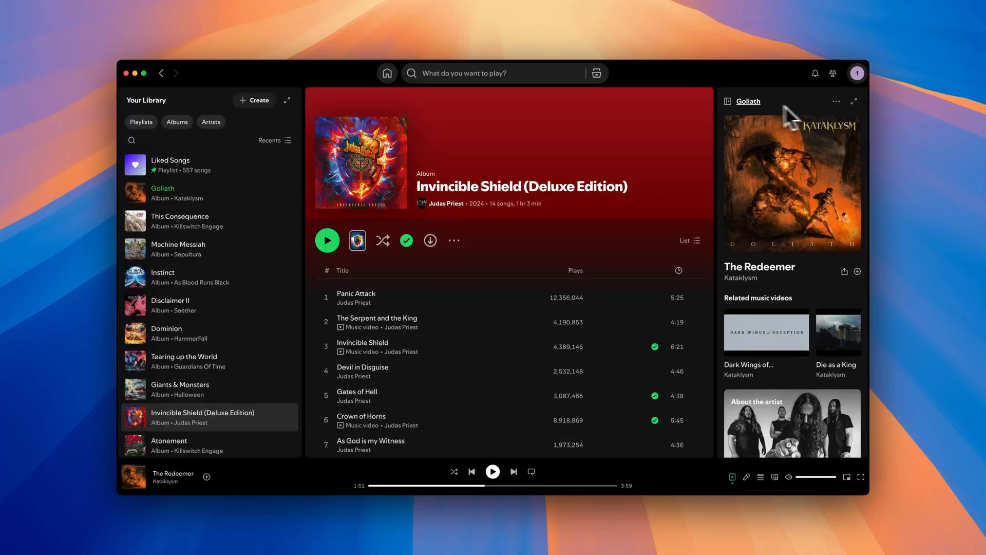
# - Browse the This Consequence album and then the Liked Songs list
pyautogui.click(180, 221)
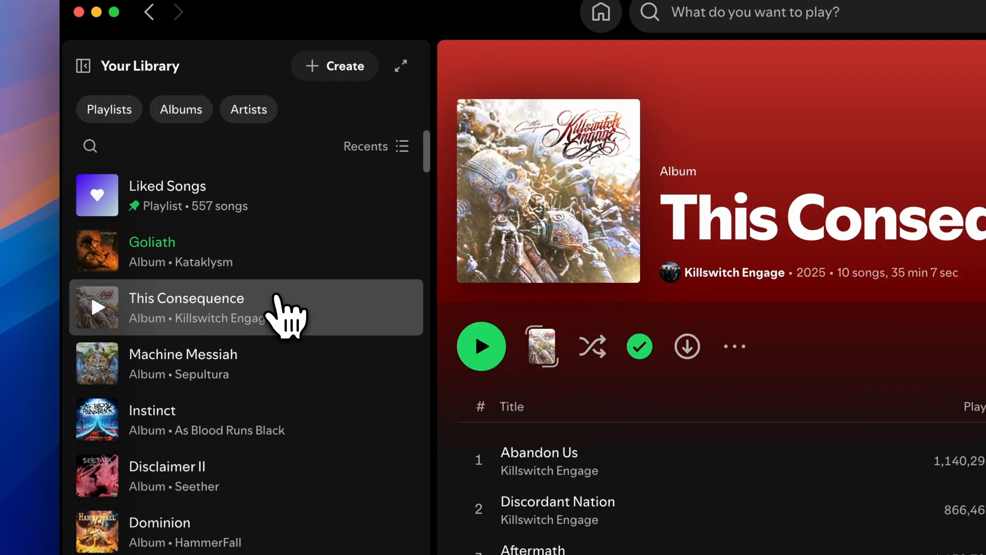
pyautogui.click(167, 186)
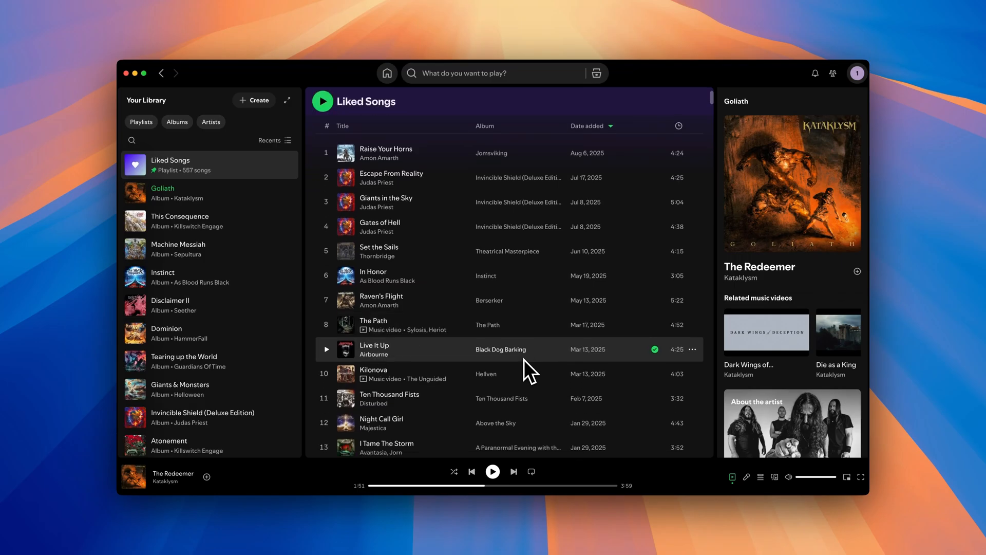
pyautogui.scroll(-3)
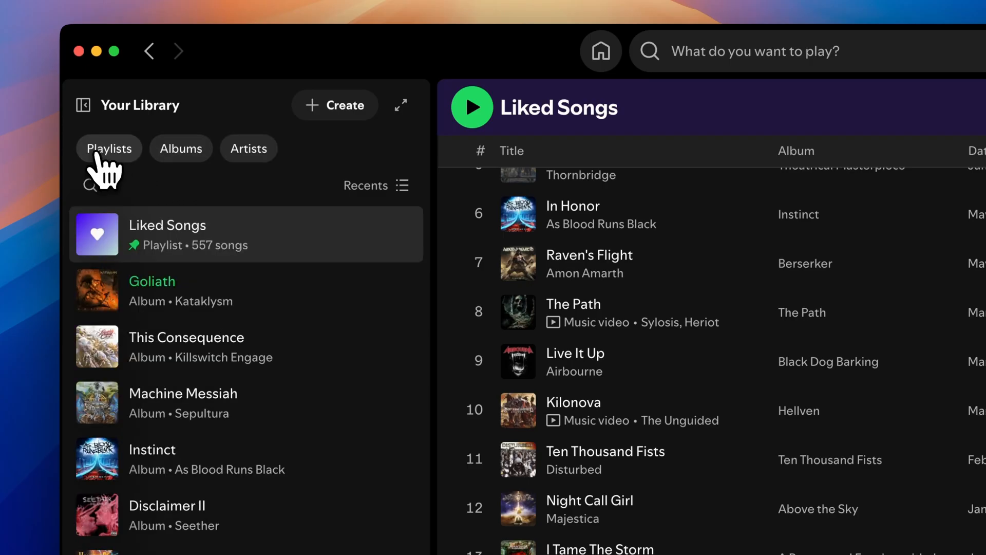
# - Filter the library to playlists and browse to the 190-song playlist
pyautogui.click(108, 148)
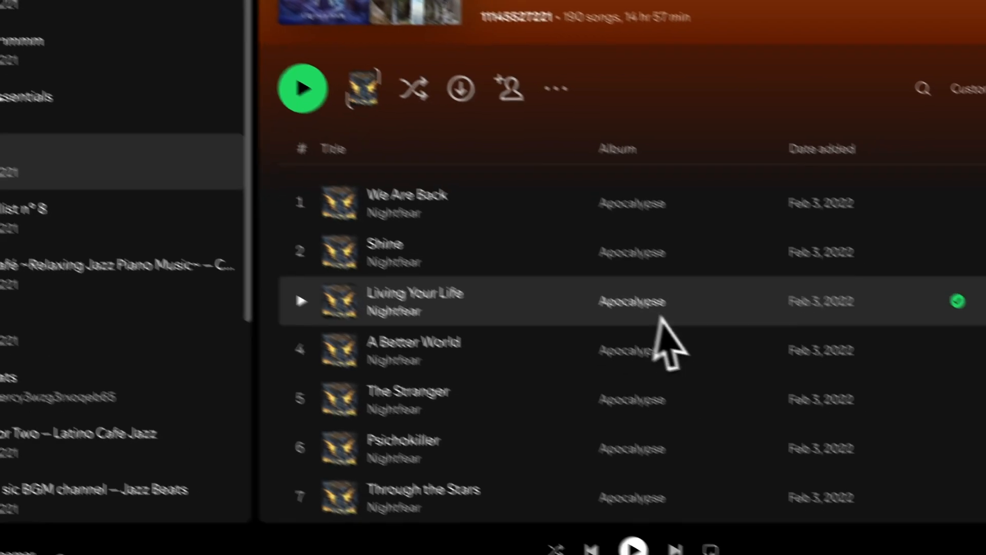
pyautogui.scroll(-3)
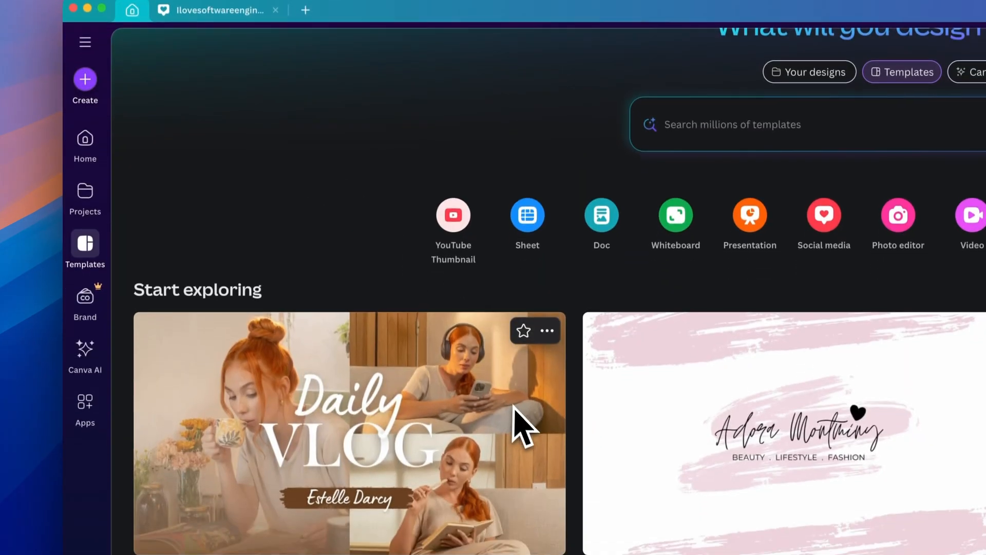
# - Switch the Canva home to Your designs, listing ilovesoftwareengineer, fairphone_vlog and episode-23
pyautogui.scroll(-3)
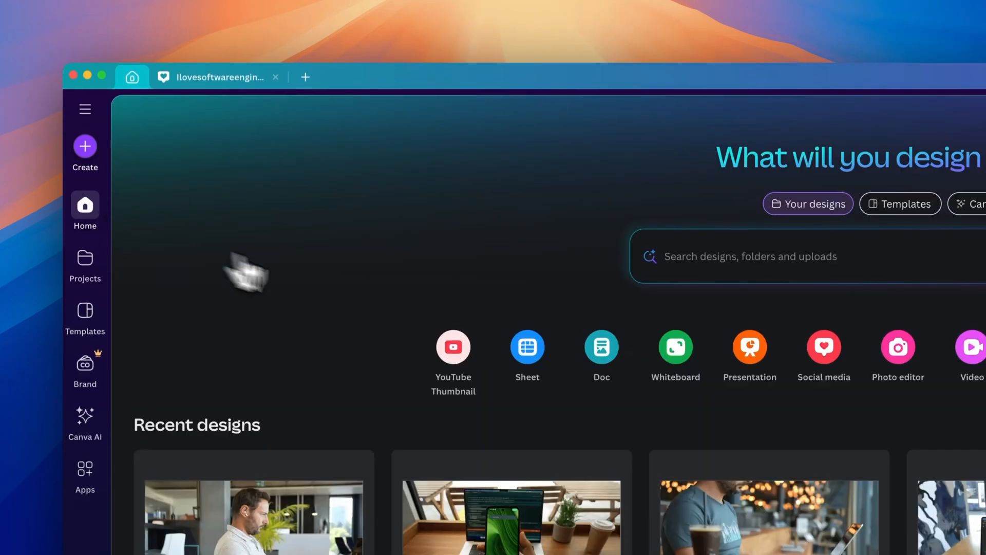
pyautogui.click(900, 203)
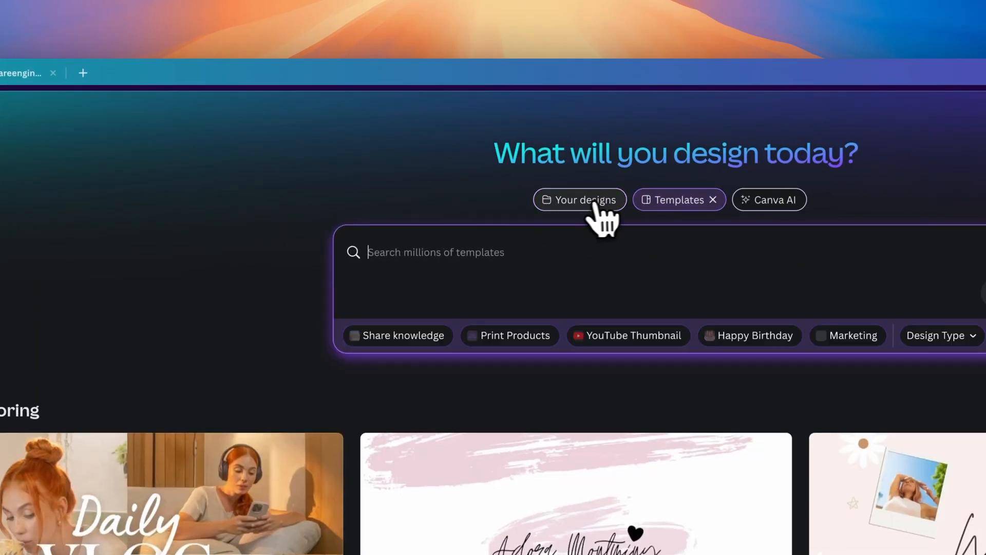
pyautogui.click(579, 199)
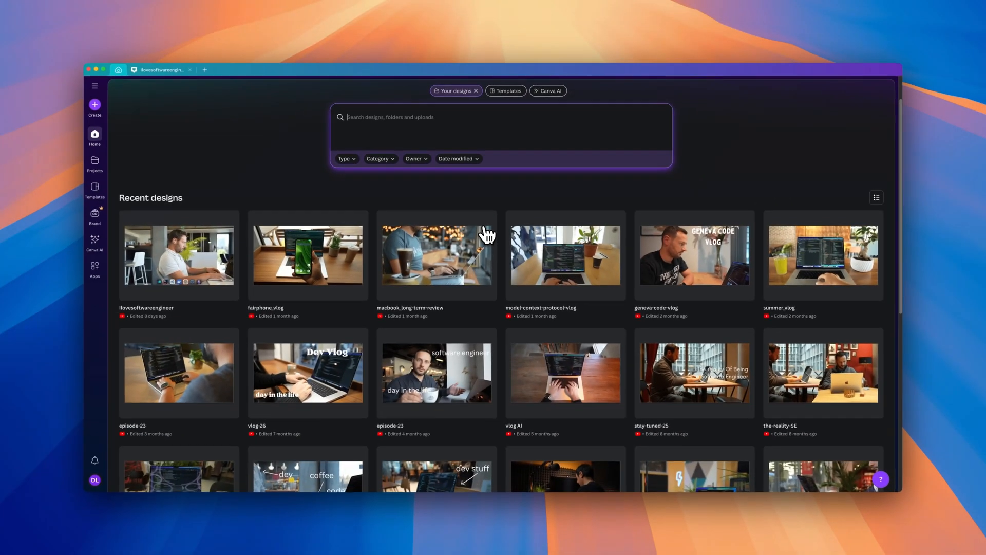
pyautogui.scroll(-3)
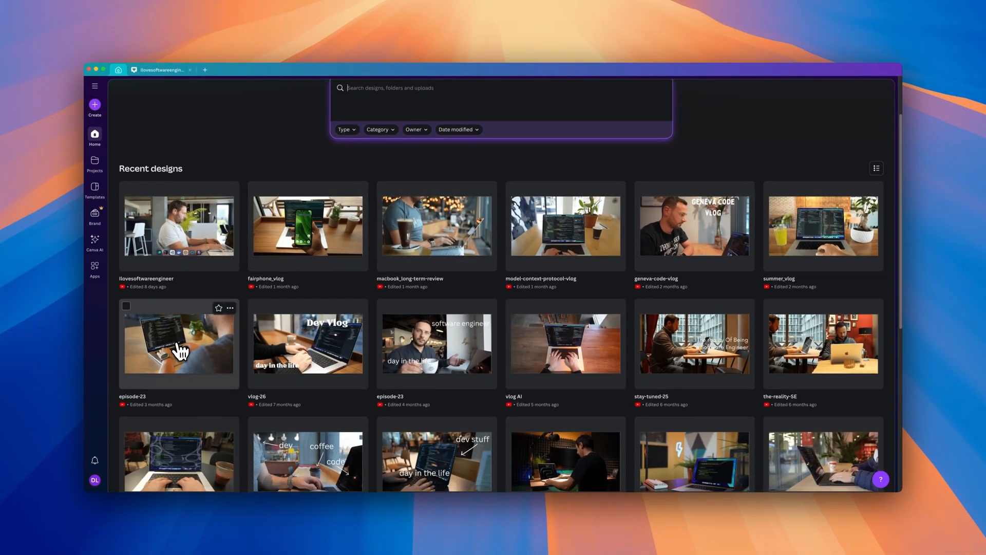
pyautogui.moveTo(97, 147)
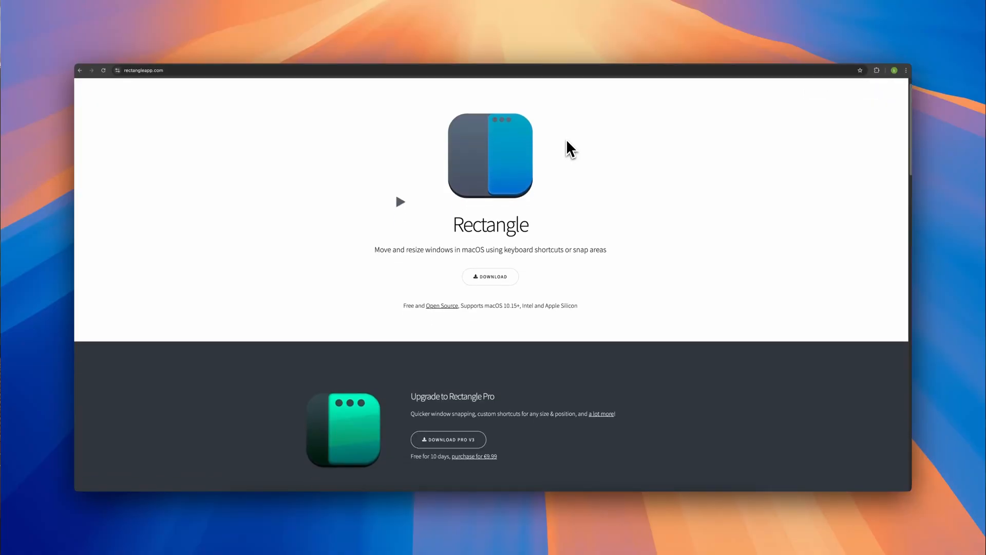
# - Scroll rectangleapp.com past Rectangle Pro and the shortcuts section to the Spectacle section
pyautogui.scroll(-3)
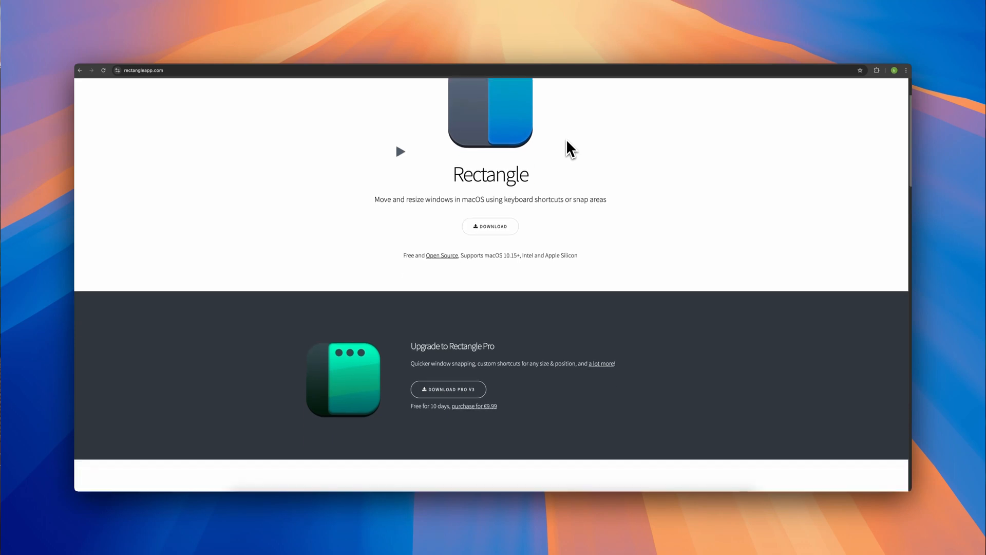
pyautogui.scroll(-3)
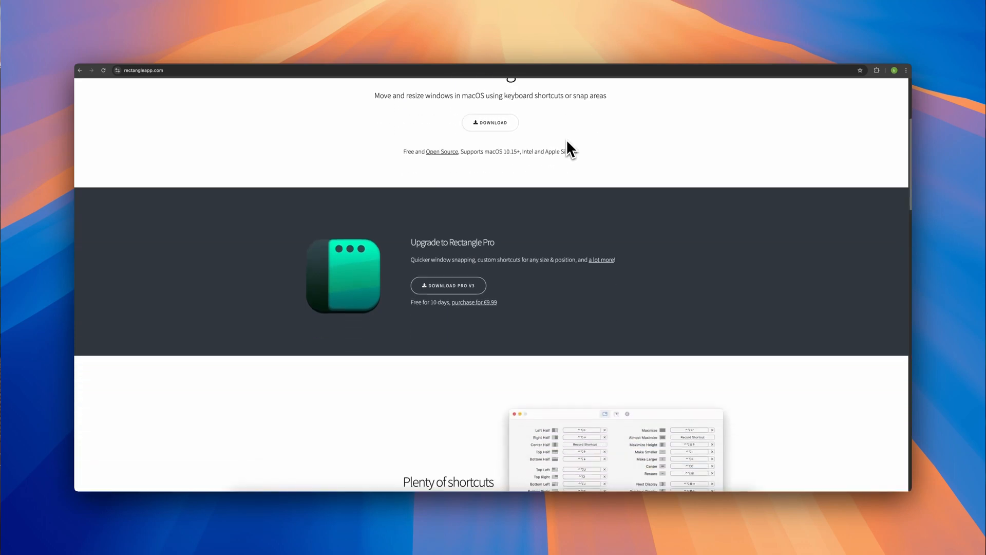
pyautogui.scroll(-3)
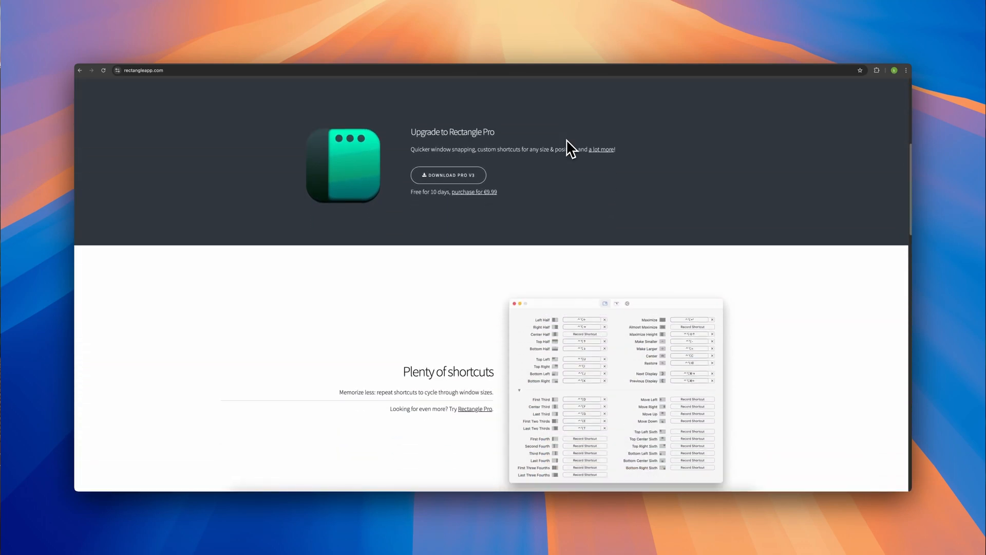
pyautogui.scroll(-3)
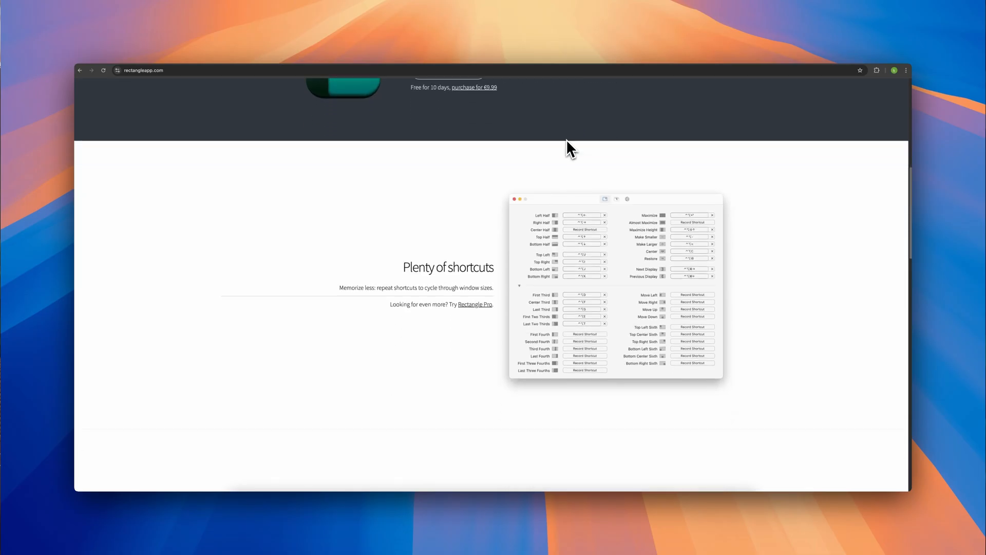
pyautogui.scroll(-3)
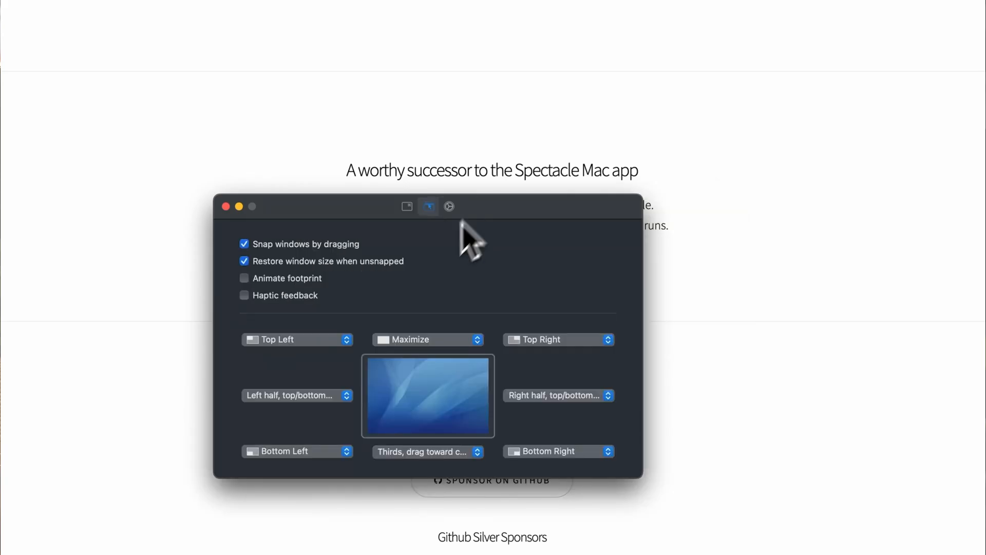
pyautogui.click(449, 205)
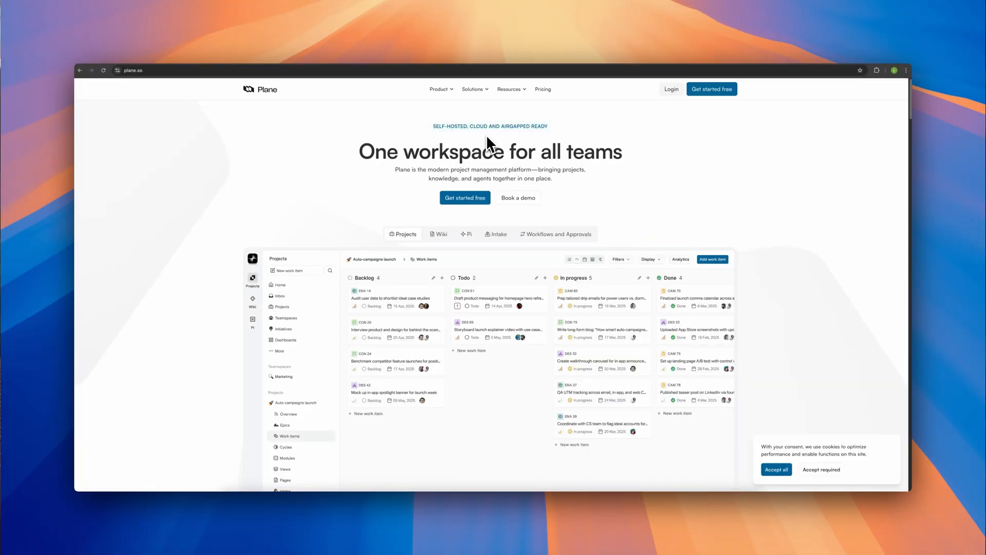
pyautogui.moveTo(367, 202)
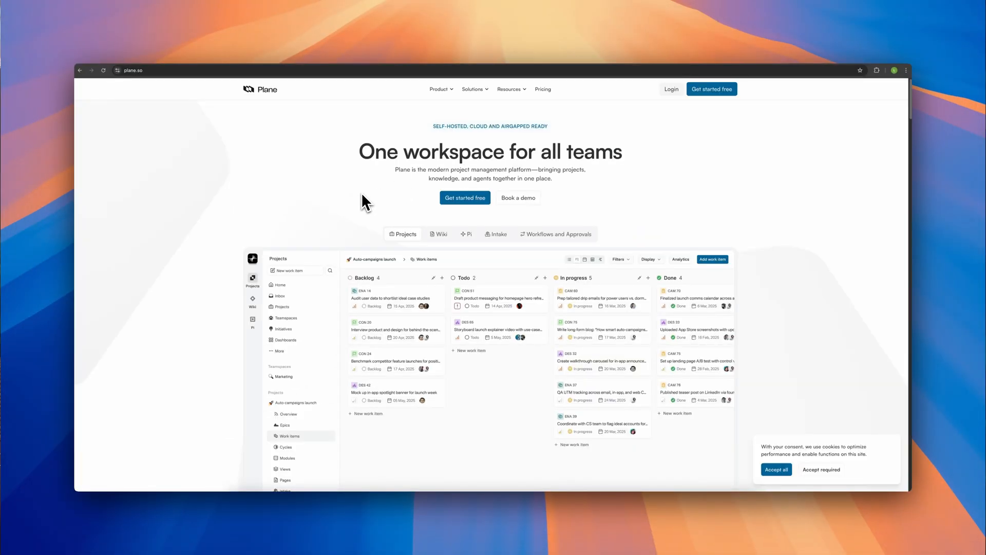
pyautogui.scroll(-3)
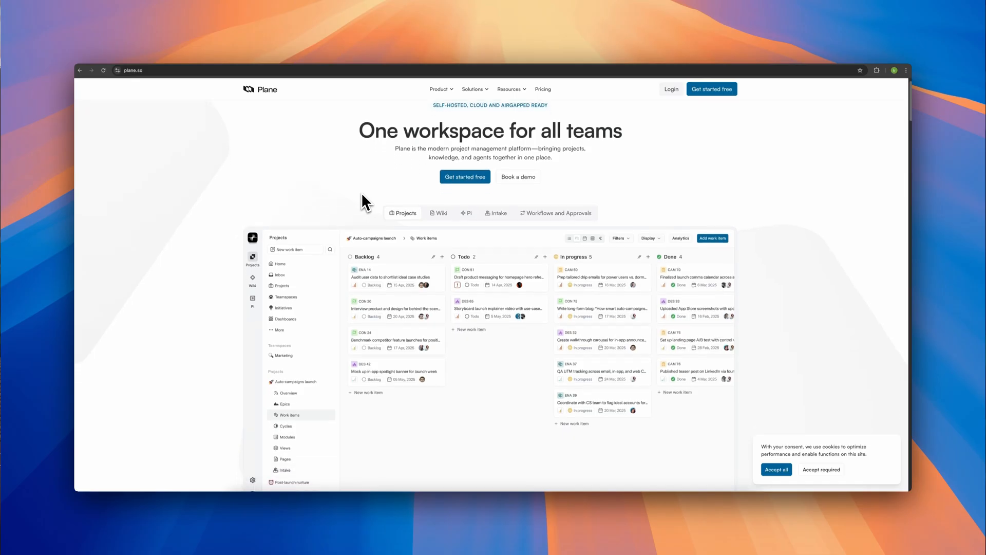
pyautogui.scroll(-3)
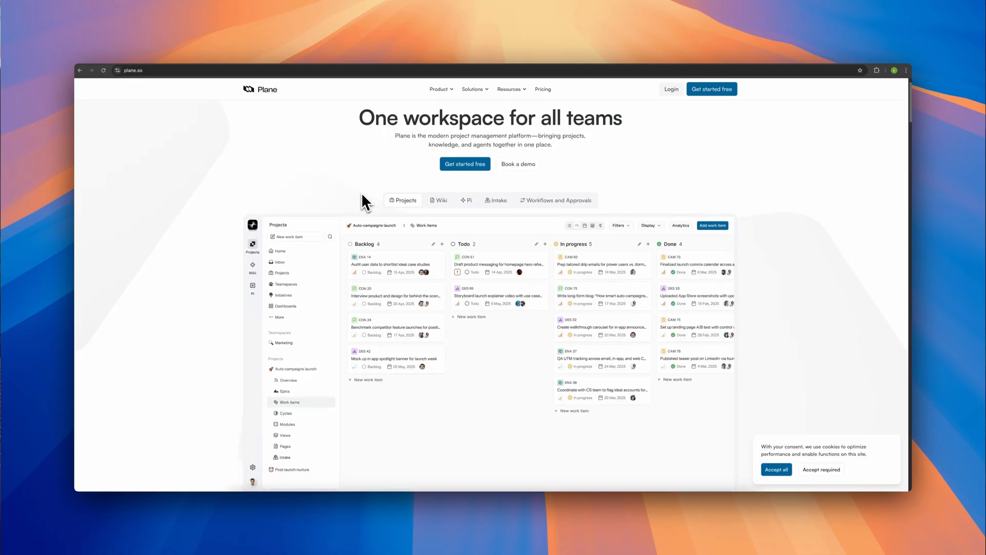
pyautogui.scroll(-3)
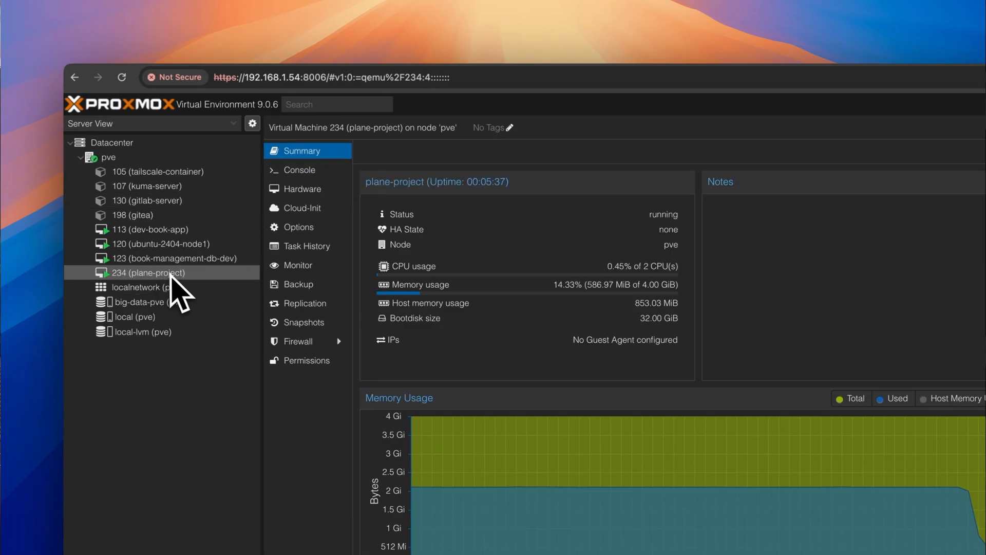
# - Show the Summary panel of VM 234 (plane-project) from the Server View tree
pyautogui.click(169, 258)
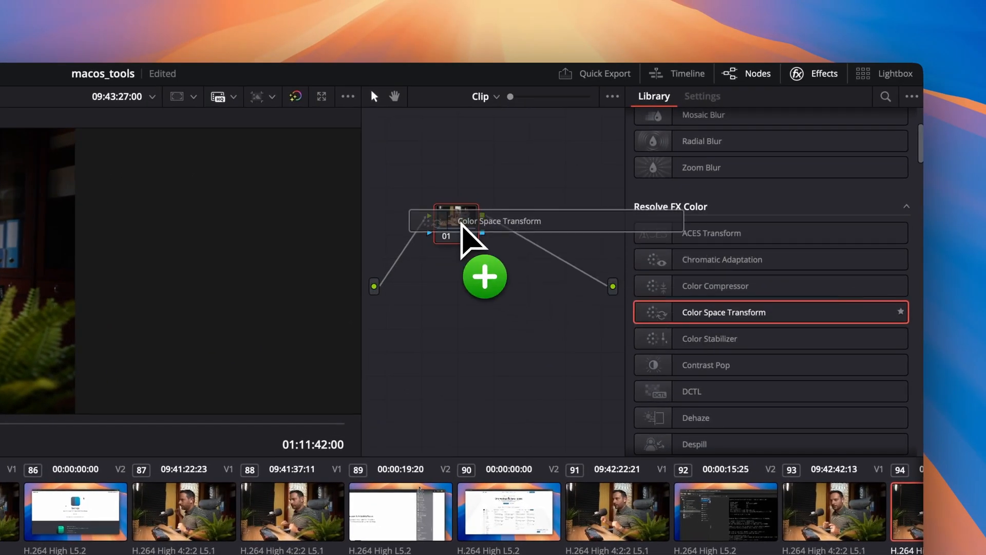
# - Apply Color Space Transform to node 01 and list its Input Color Space choices
pyautogui.click(702, 96)
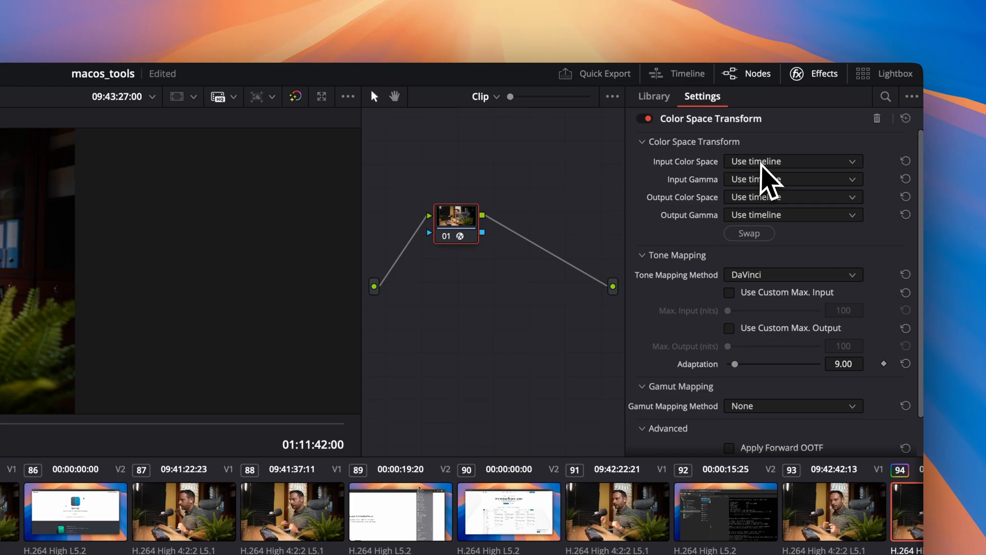
pyautogui.click(791, 162)
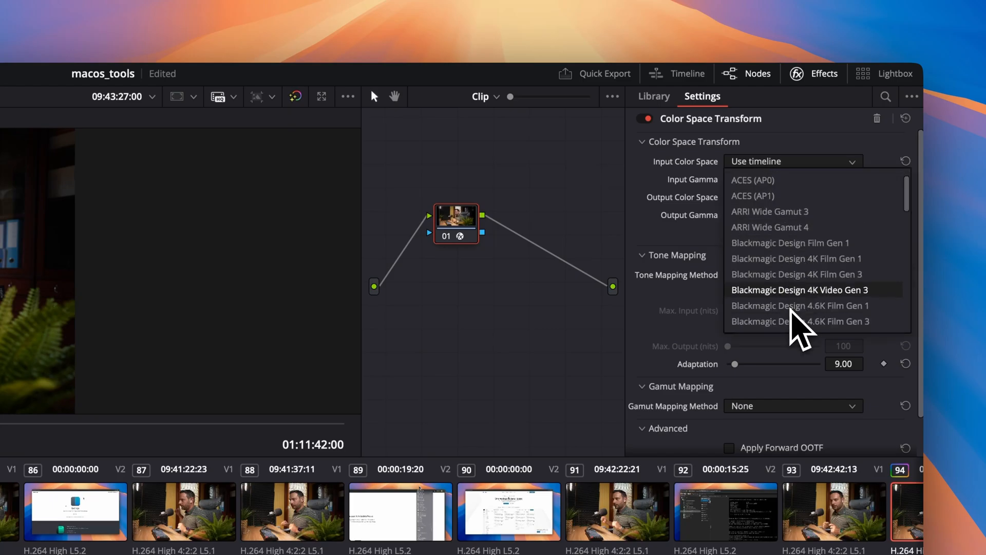